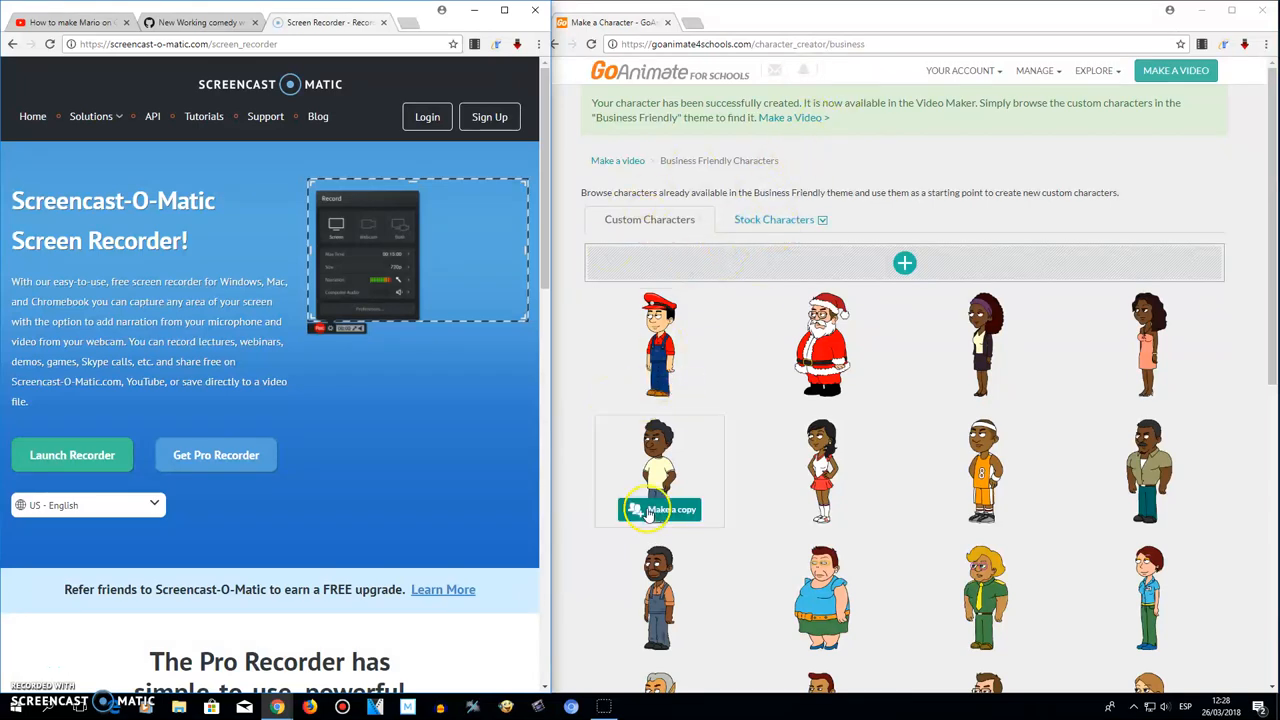
{"action": "mouse_move", "coordinate": [952, 288]}
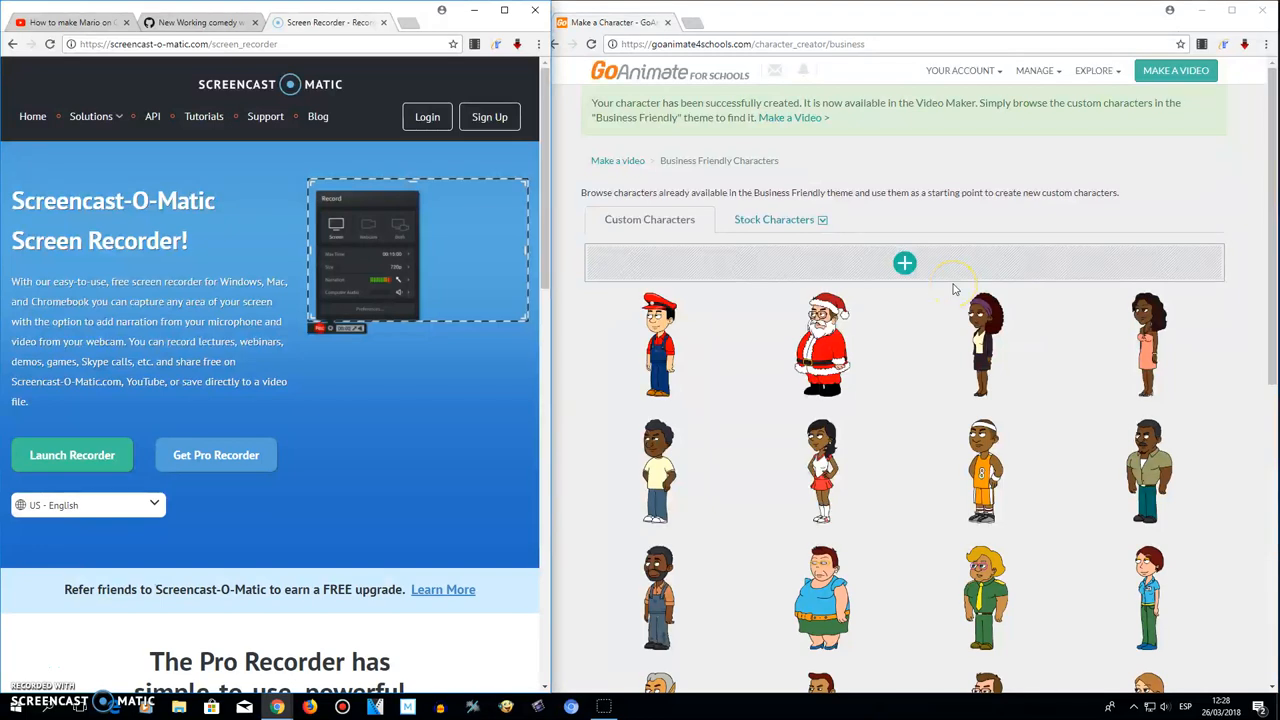
- Reveal the new-character body-type options on the Business Friendly Characters page
{"action": "left_click", "coordinate": [196, 22]}
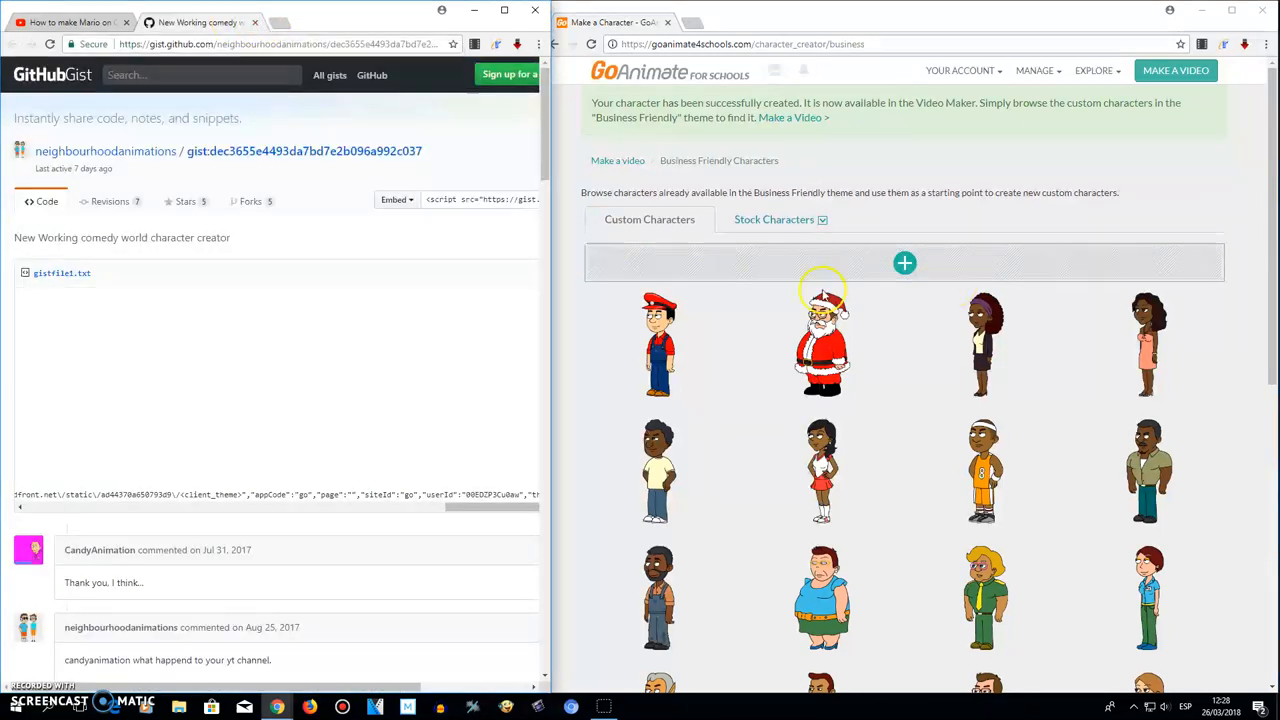
{"action": "left_click", "coordinate": [904, 264]}
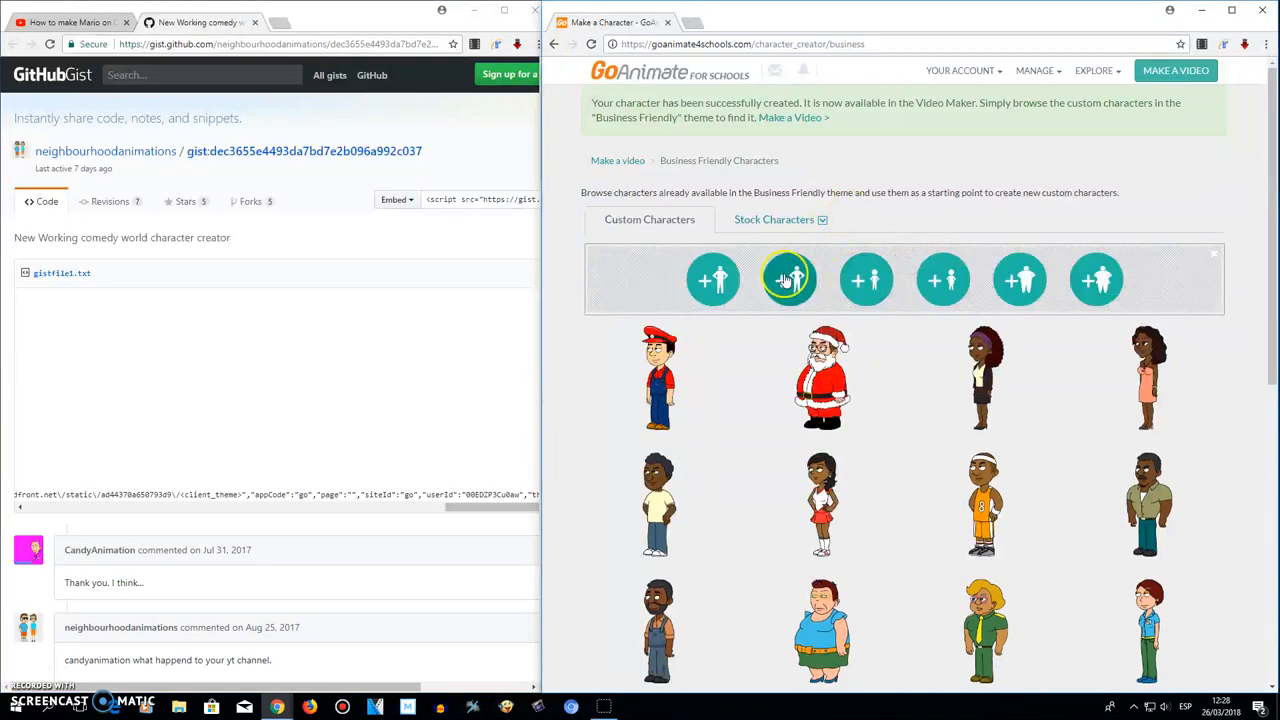
- Start a male character and run the Comedy World creator script from the DevTools console
{"action": "left_click", "coordinate": [788, 280]}
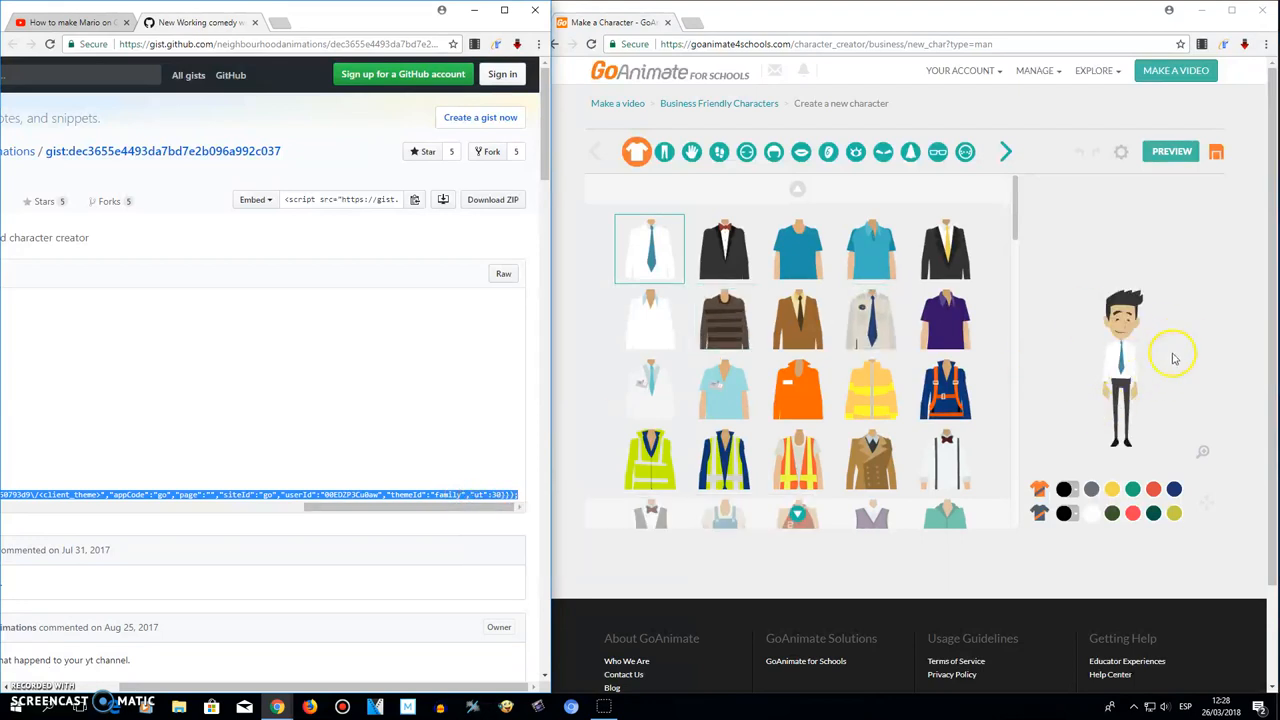
{"action": "right_click", "coordinate": [1176, 356]}
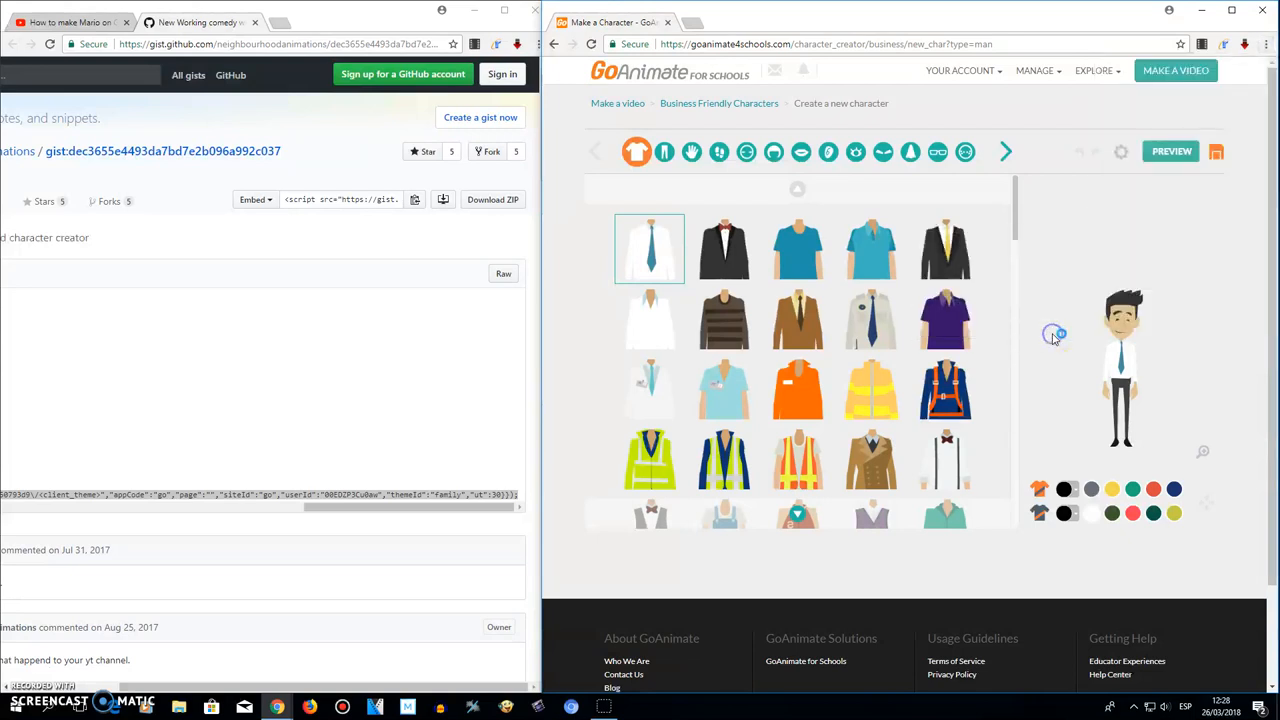
{"action": "key", "text": "F12"}
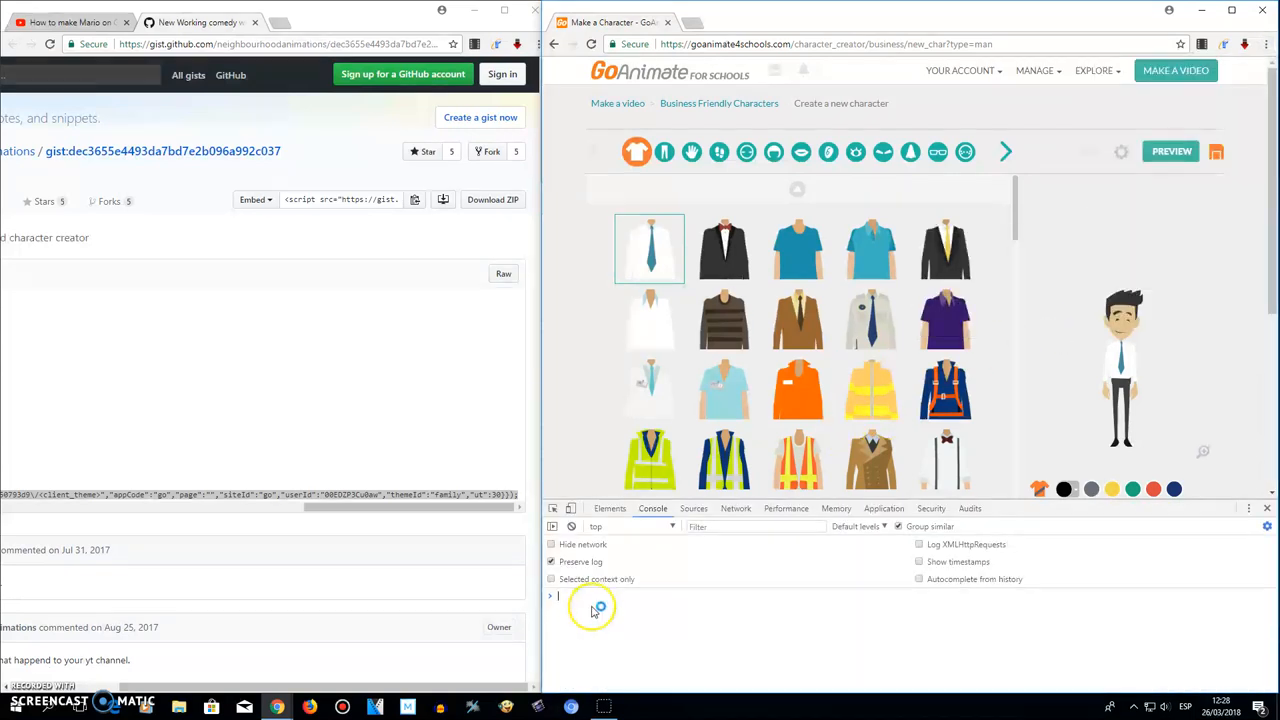
{"action": "right_click", "coordinate": [558, 596]}
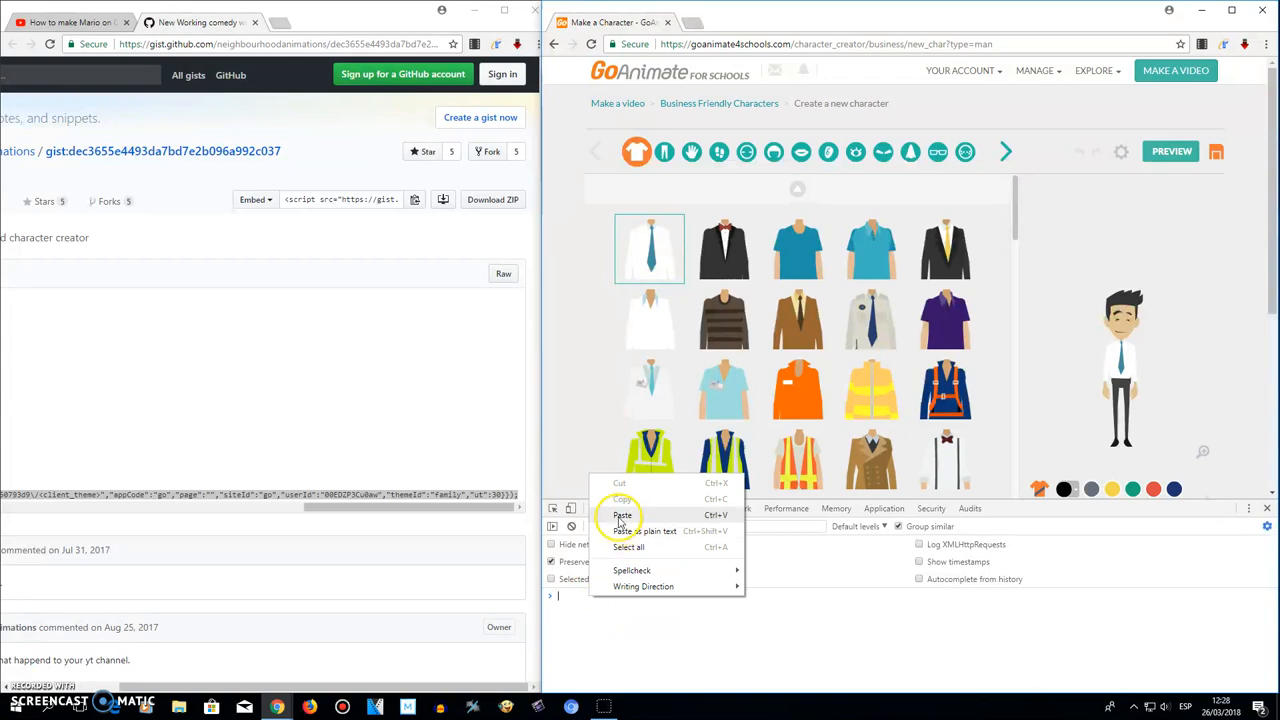
{"action": "left_click", "coordinate": [624, 516]}
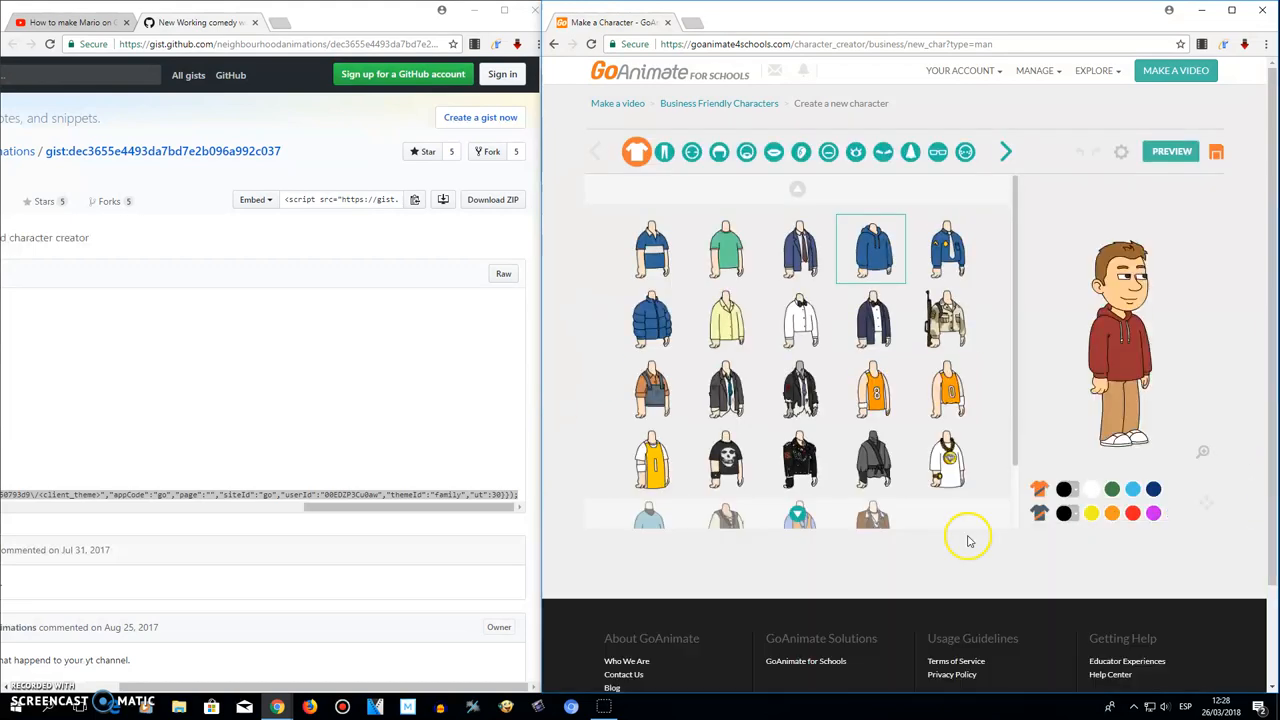
- Dress the character in a short-sleeved T-shirt coloured yellow
{"action": "left_click", "coordinate": [664, 152]}
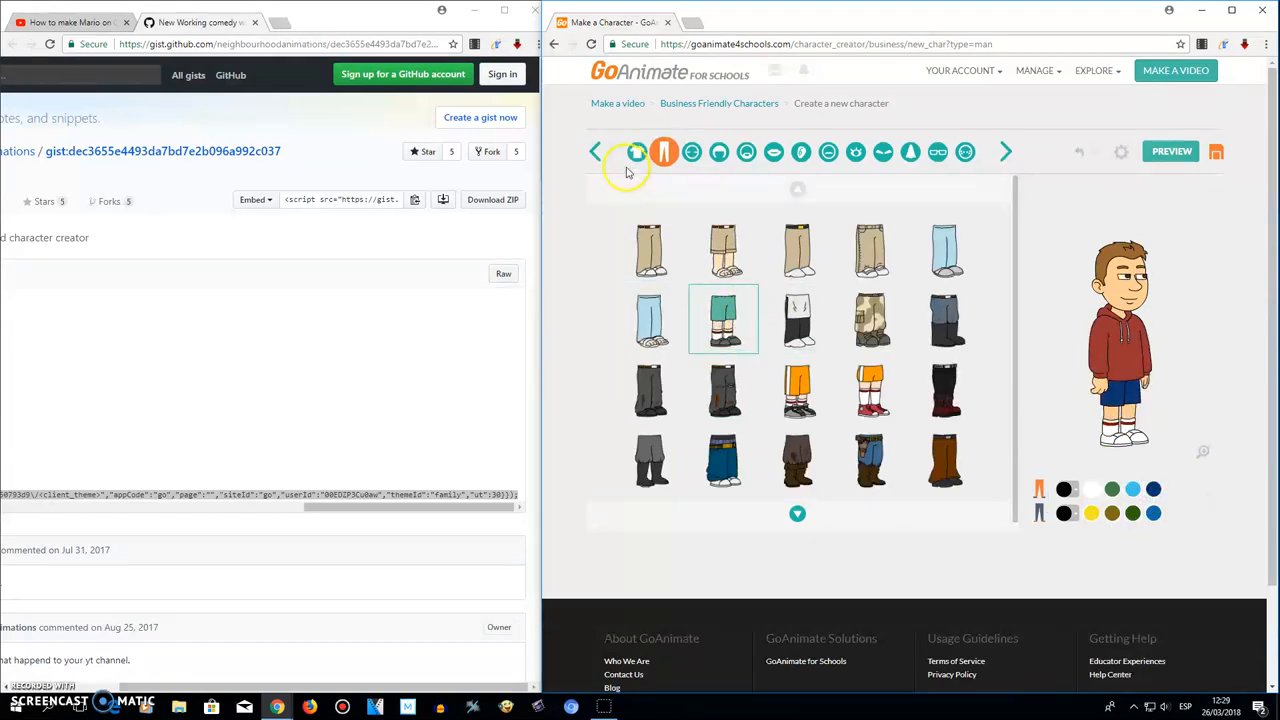
{"action": "left_click", "coordinate": [636, 152]}
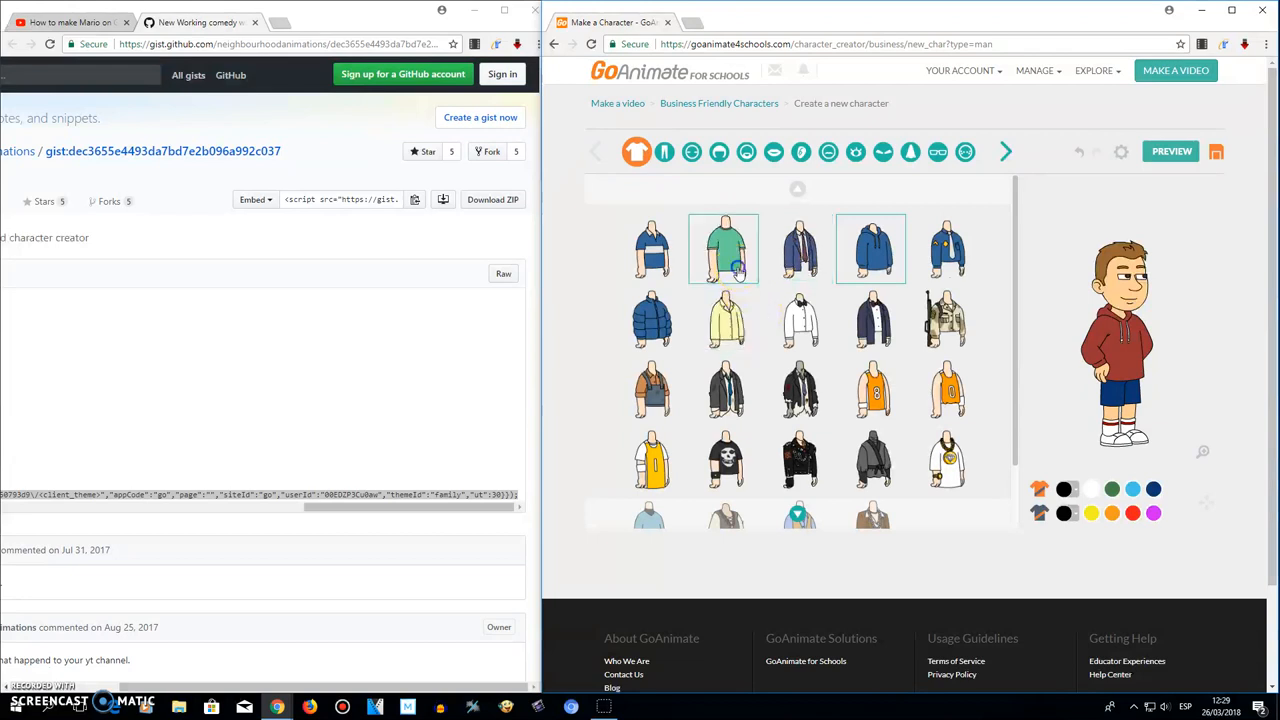
{"action": "left_click", "coordinate": [1090, 512]}
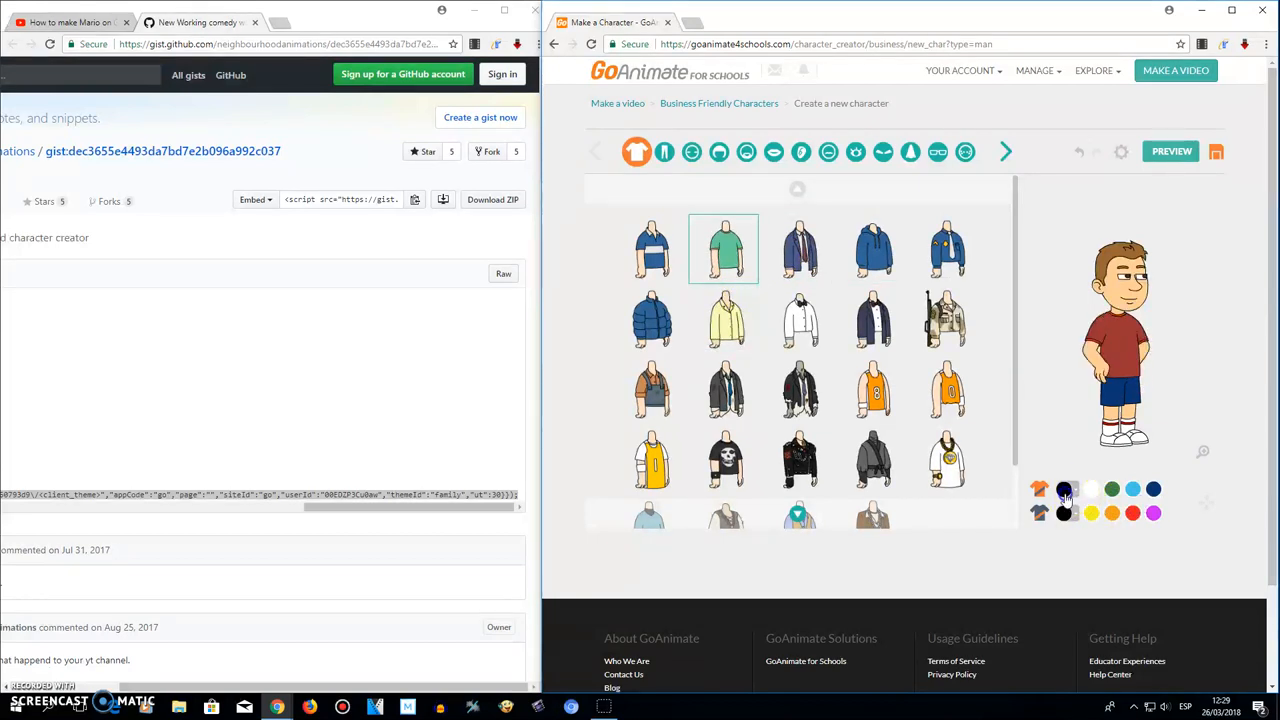
{"action": "left_click", "coordinate": [1064, 488]}
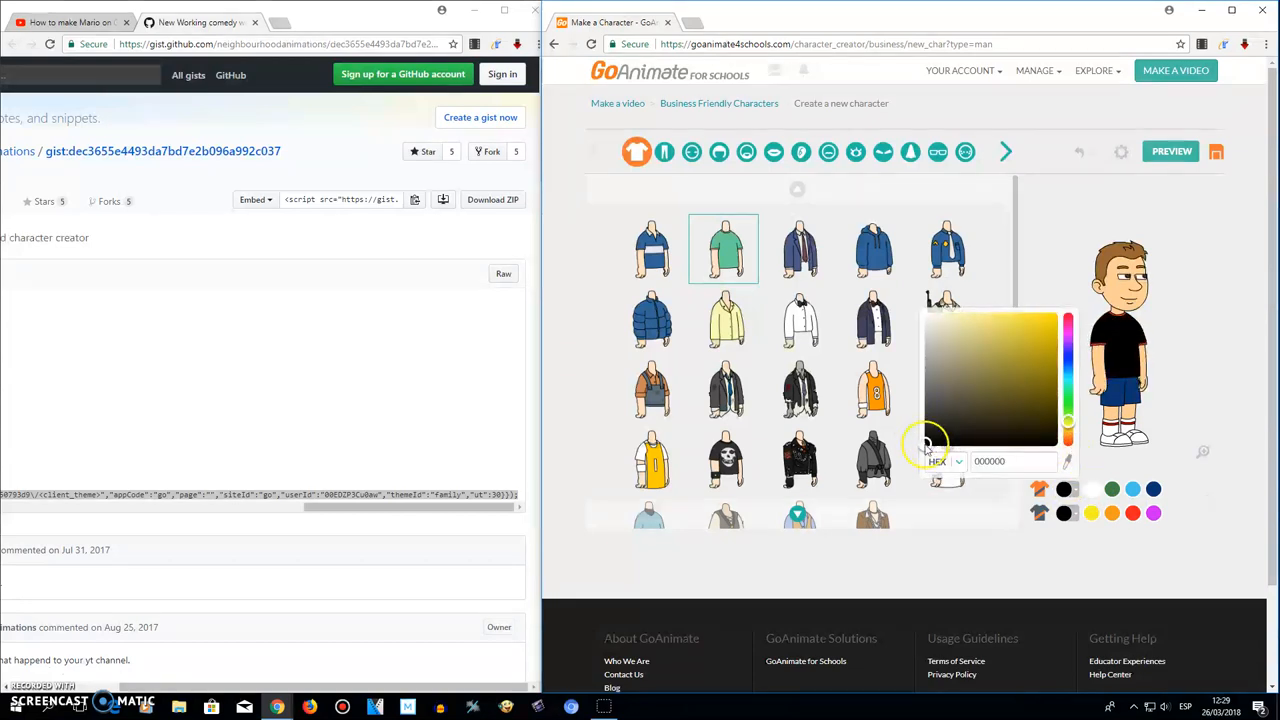
{"action": "left_click", "coordinate": [1056, 320]}
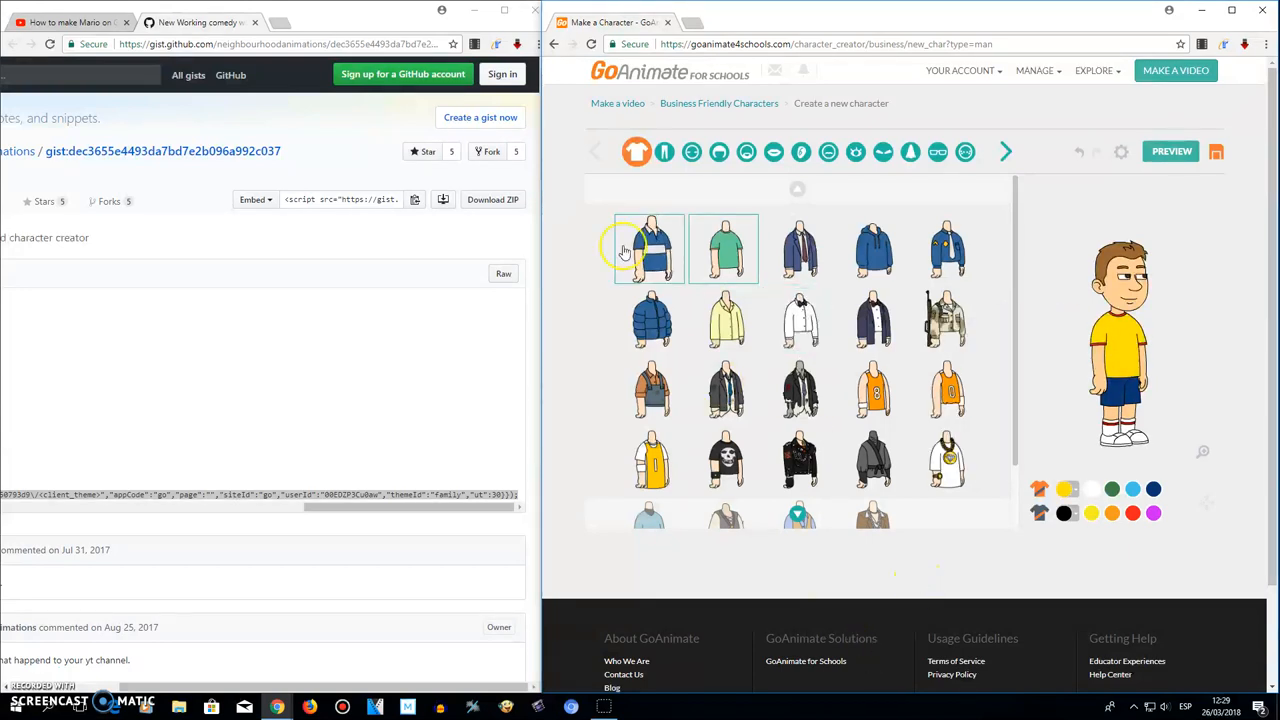
{"action": "left_click", "coordinate": [720, 152]}
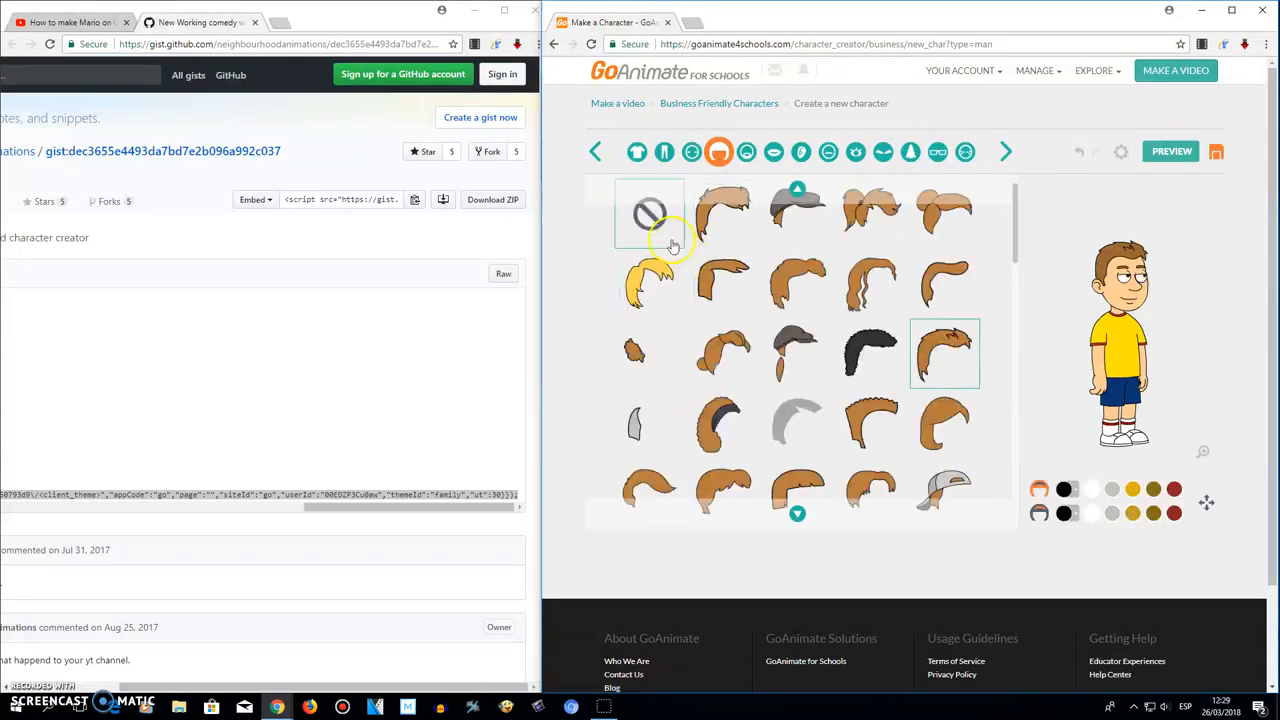
- Remove the character's hair, check the eyebrow colour picker and show head shapes
{"action": "left_click", "coordinate": [648, 212]}
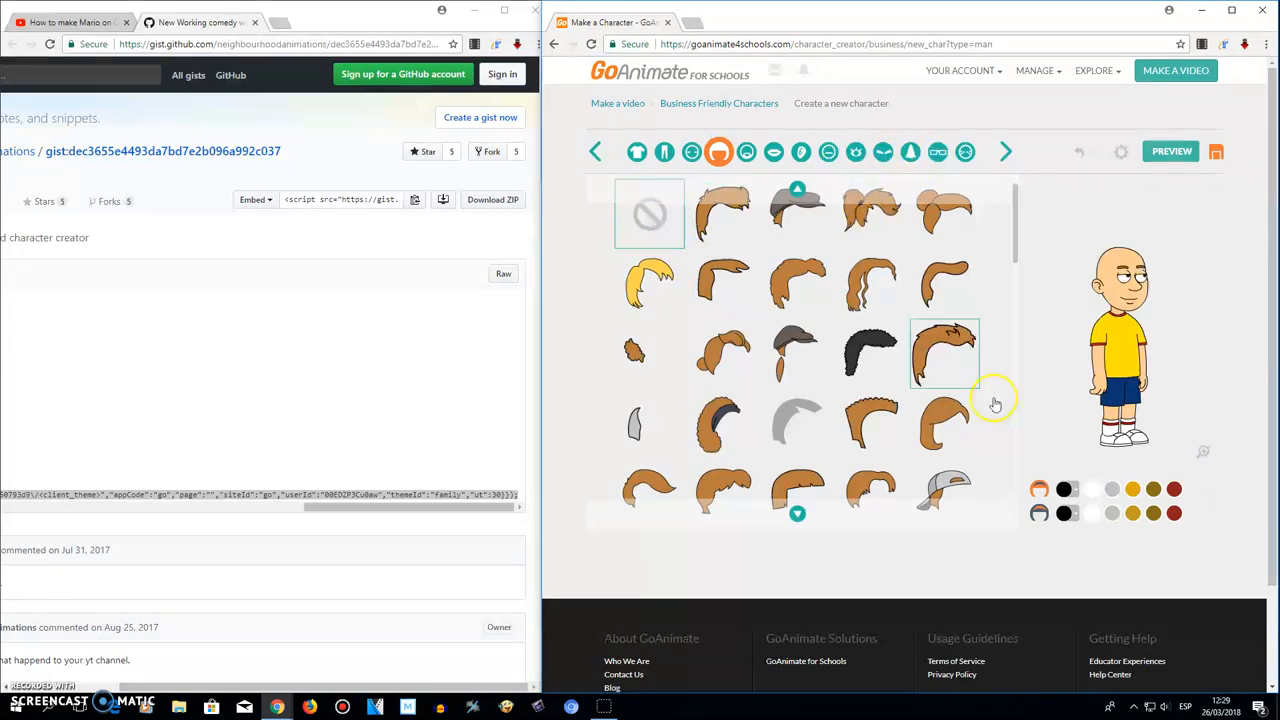
{"action": "left_click", "coordinate": [884, 152]}
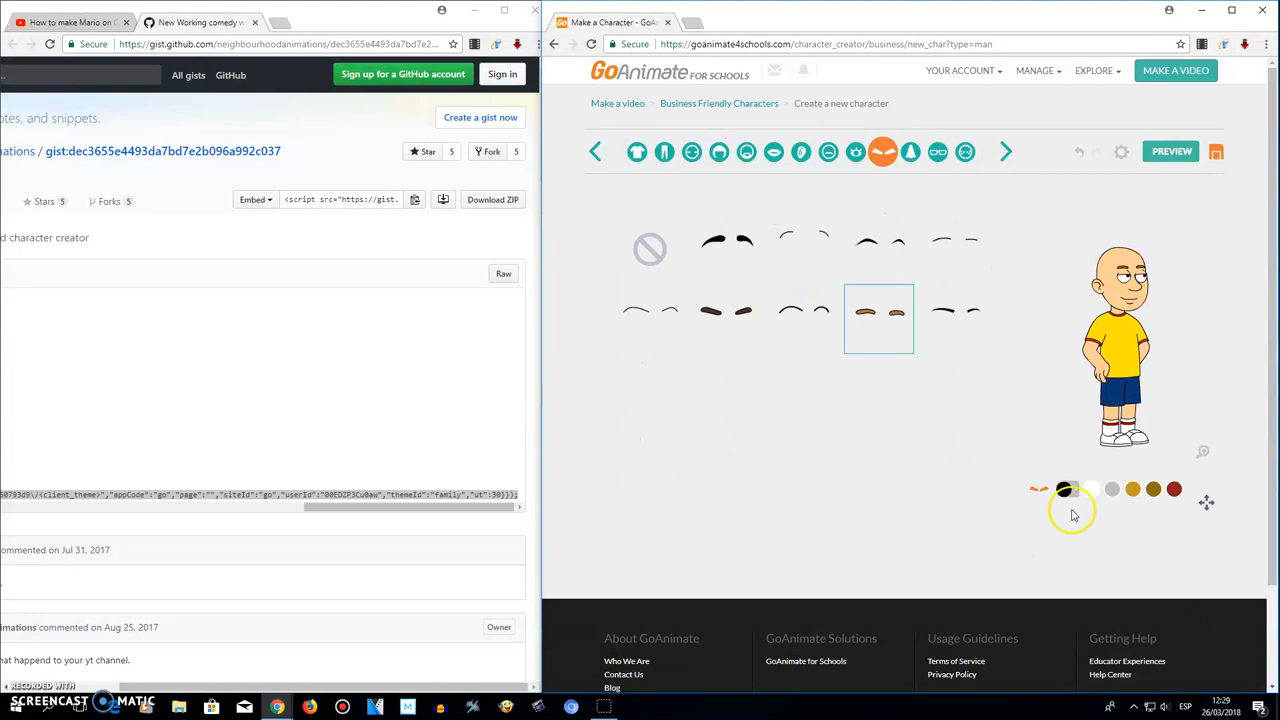
{"action": "left_click", "coordinate": [1064, 488]}
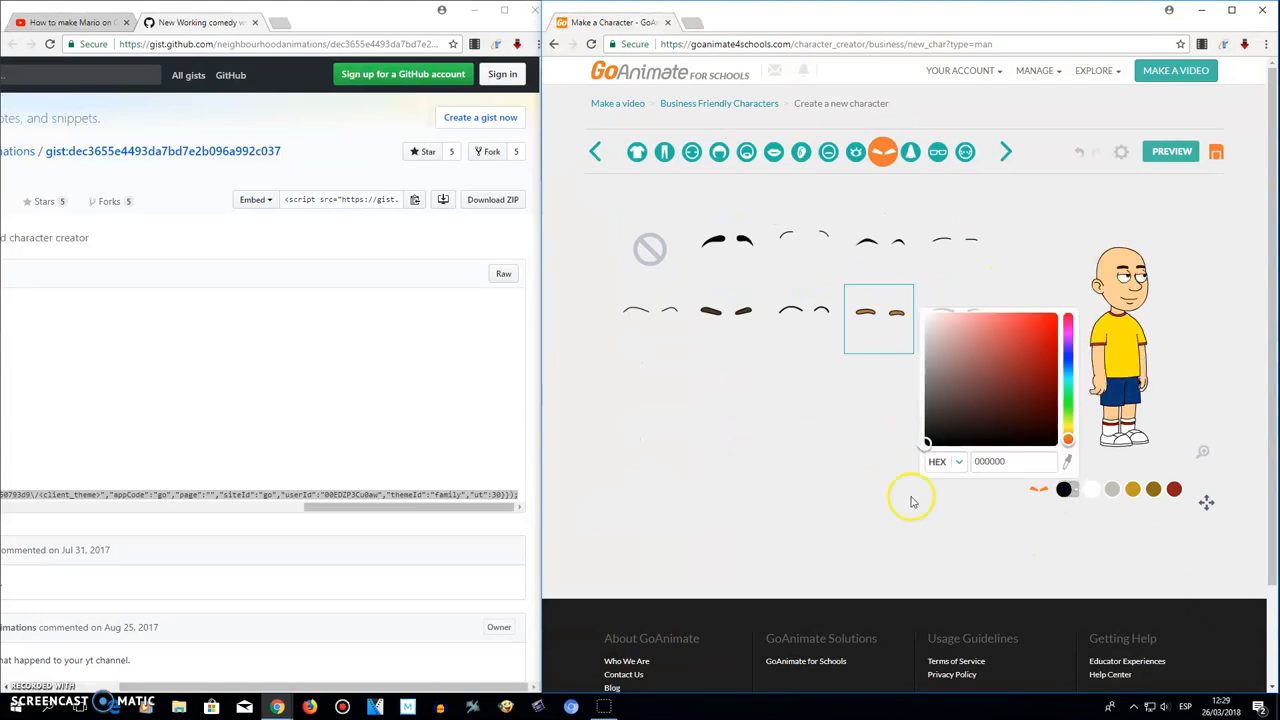
{"action": "left_click", "coordinate": [692, 152]}
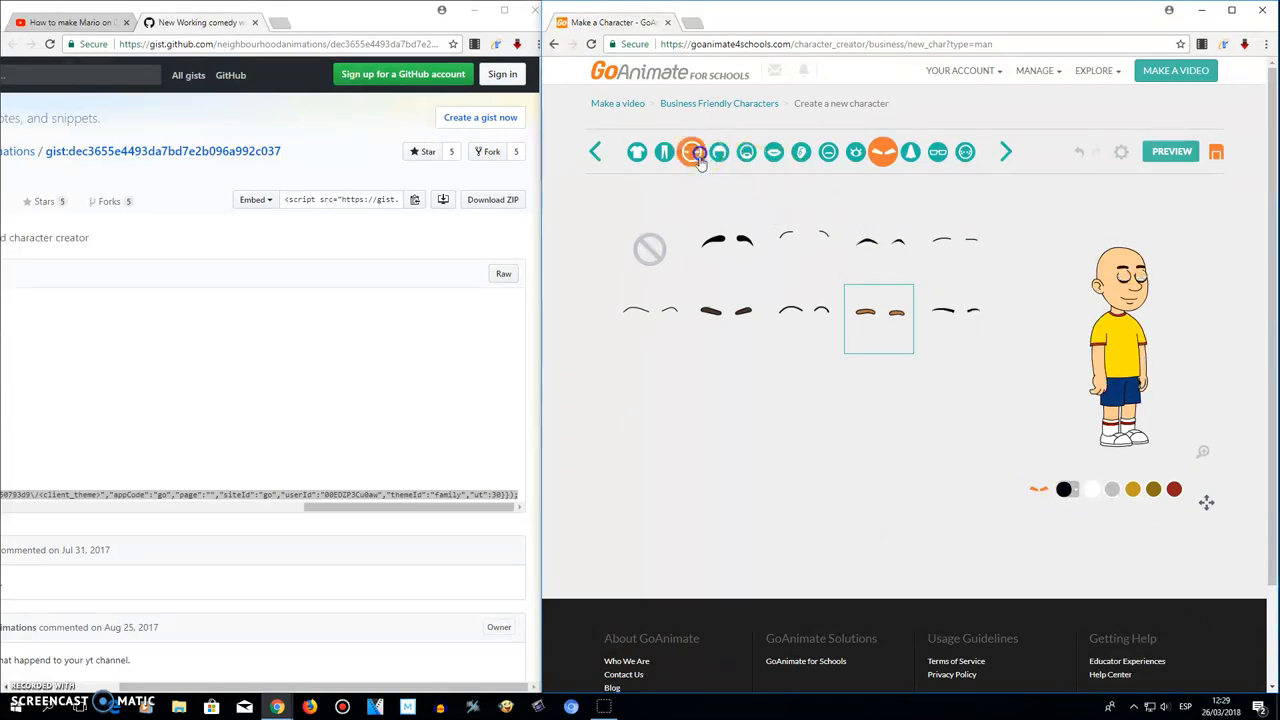
{"action": "left_click", "coordinate": [692, 152]}
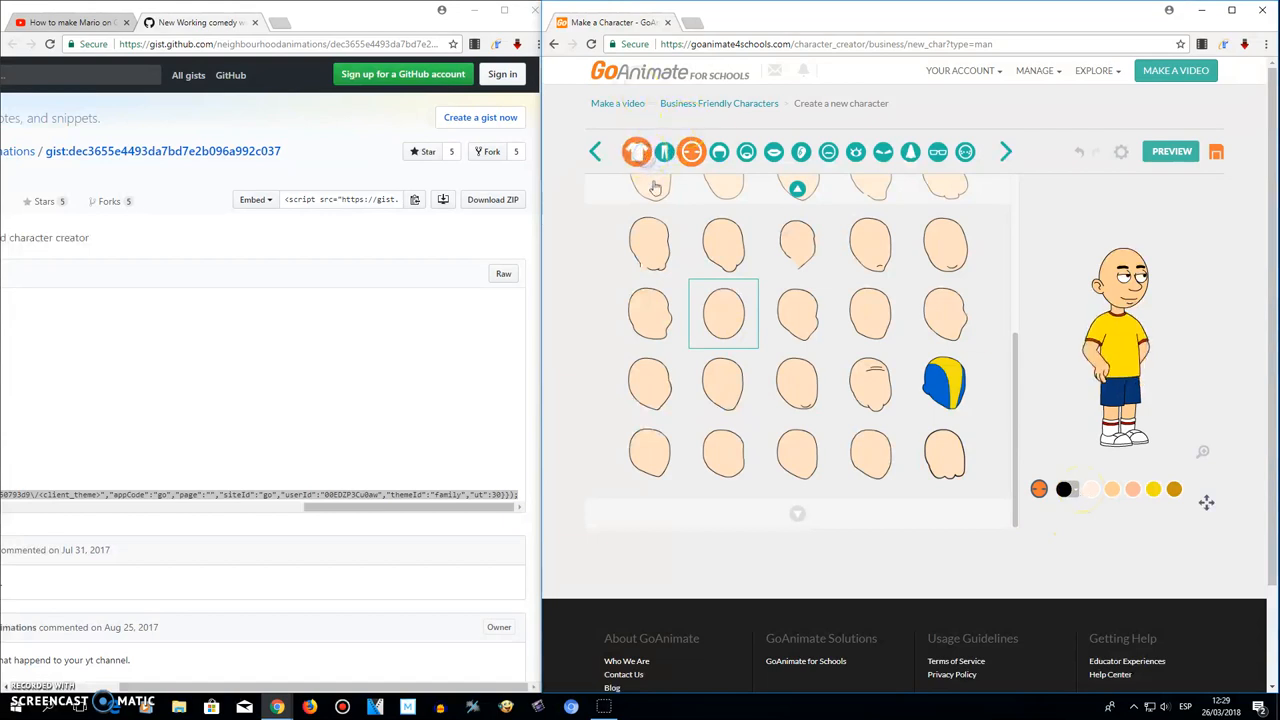
- Colour the shoes red (FF0000) and give the shorts a dark colour
{"action": "left_click", "coordinate": [664, 152]}
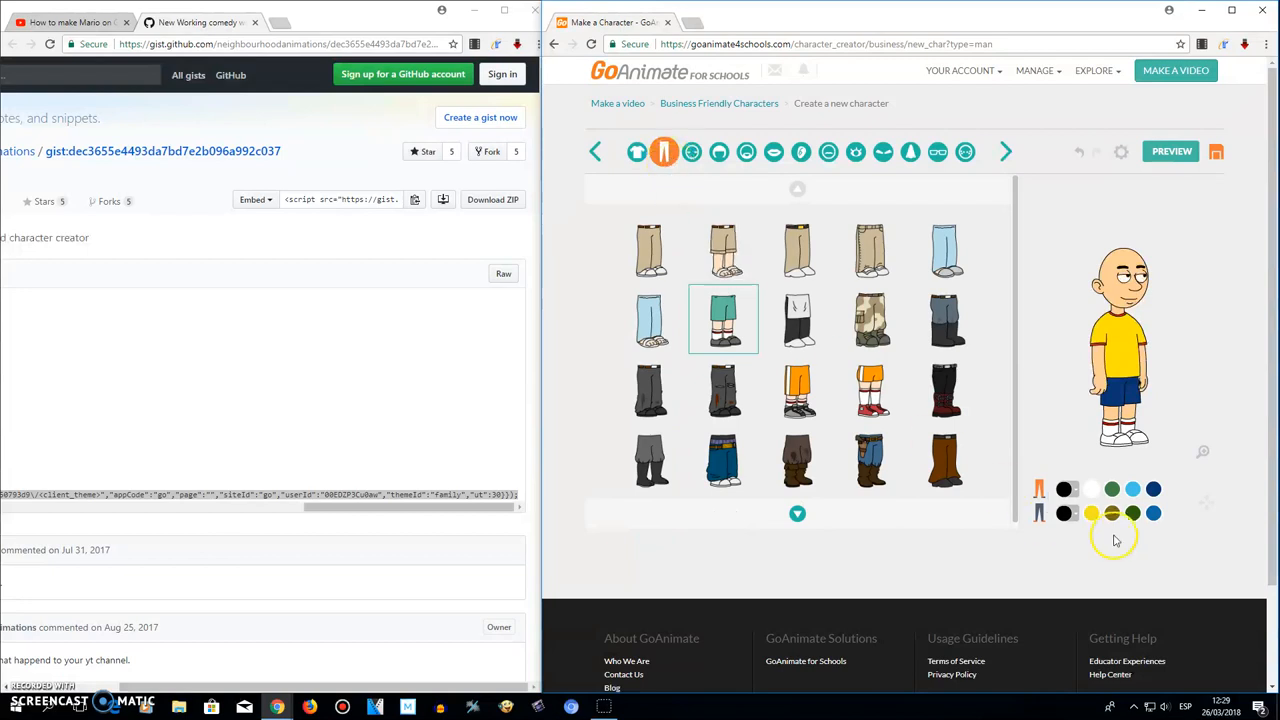
{"action": "left_click", "coordinate": [1064, 512]}
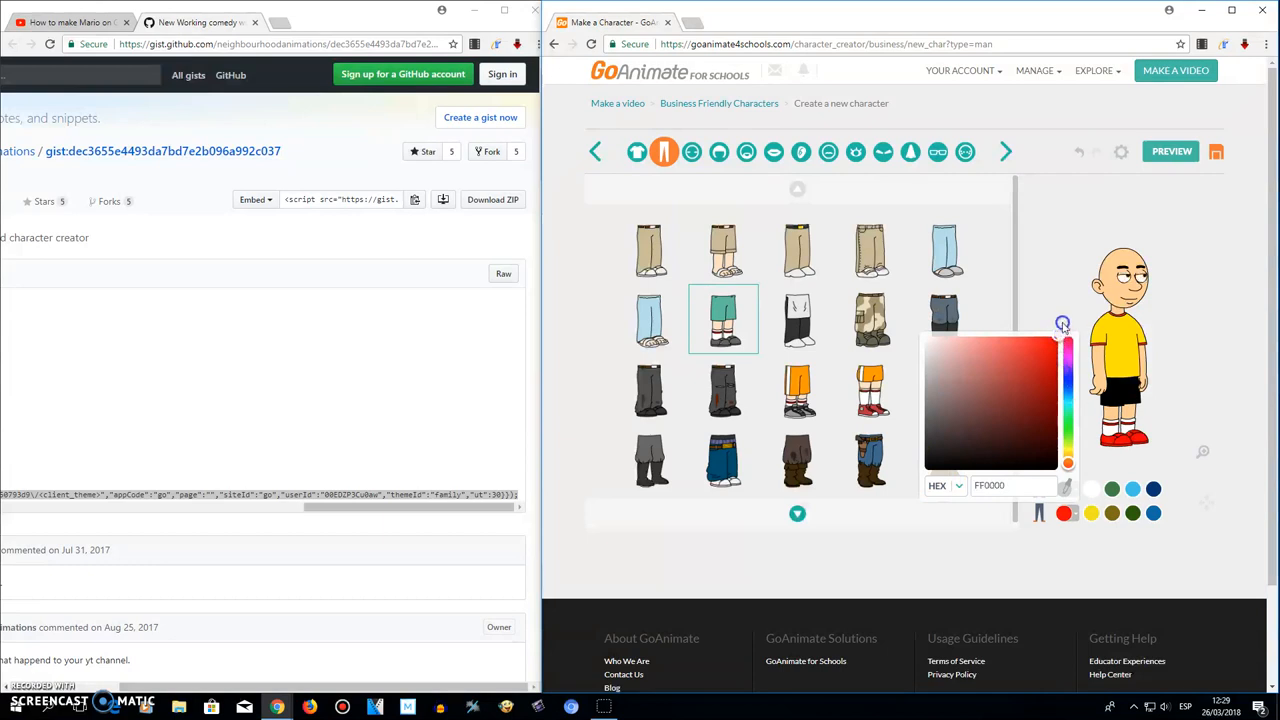
{"action": "left_click", "coordinate": [1152, 488]}
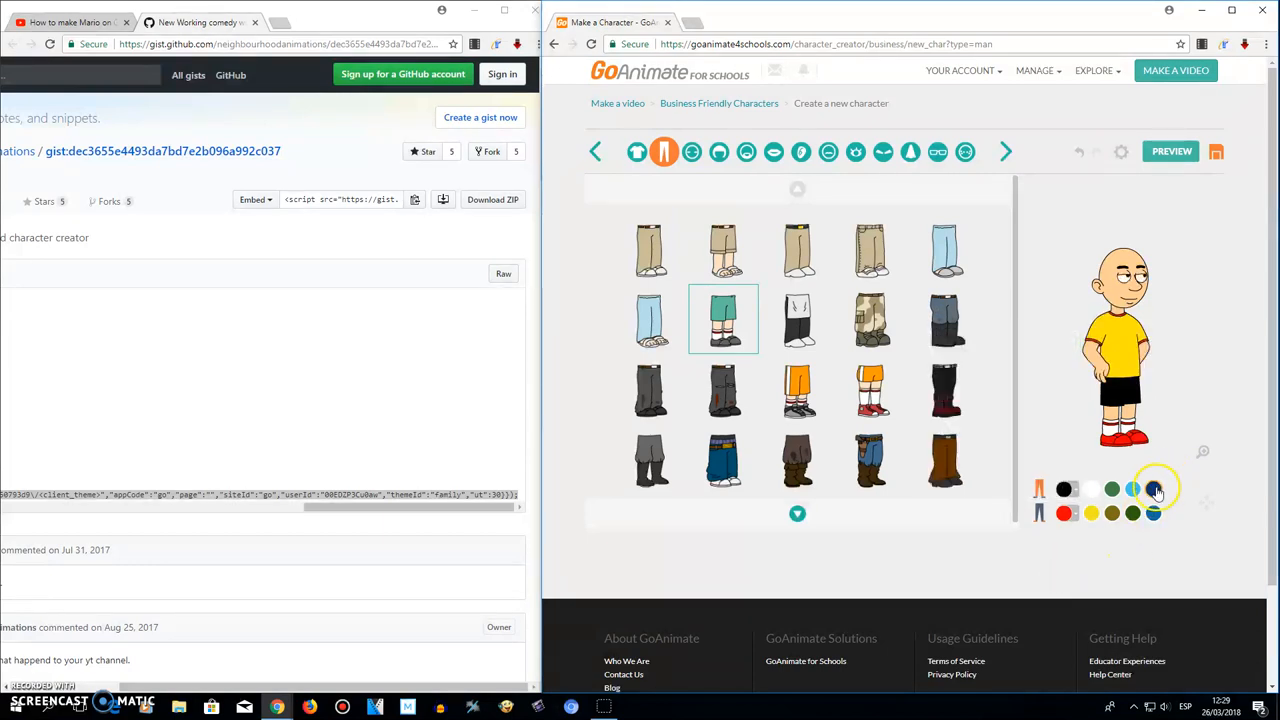
{"action": "left_click", "coordinate": [1152, 488]}
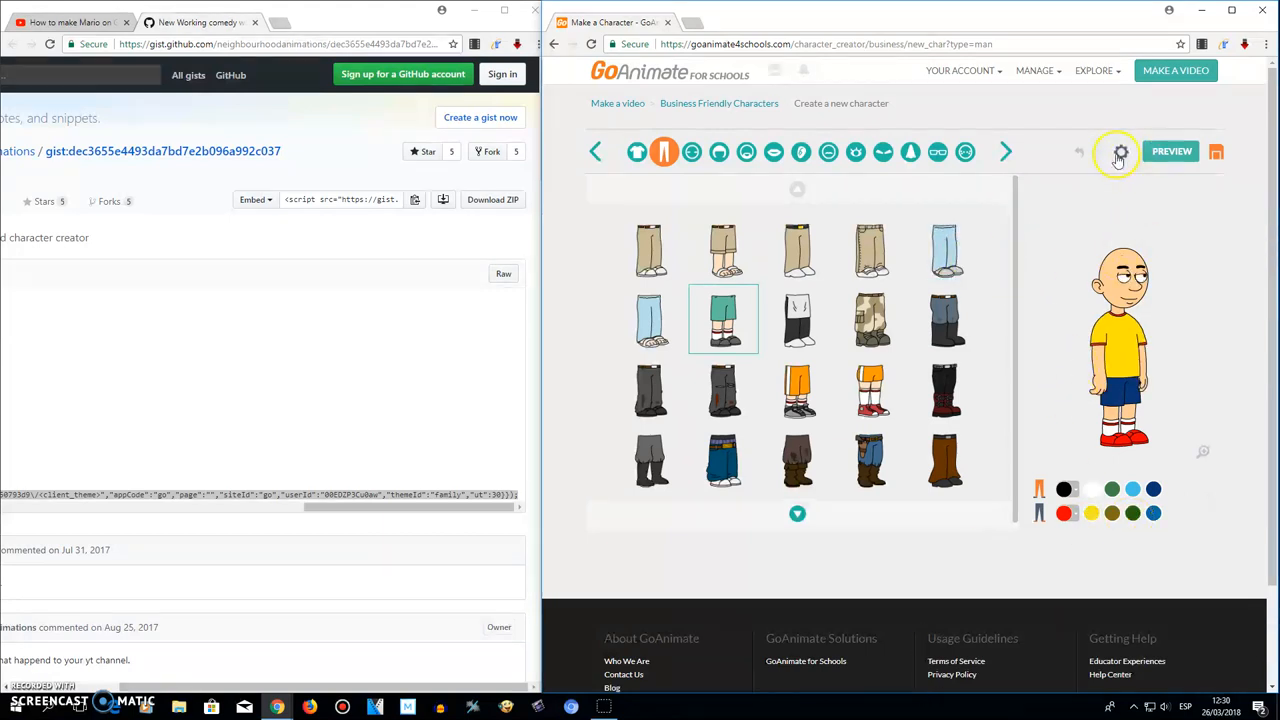
- Shrink the character slightly in the body size adjustments
{"action": "left_click", "coordinate": [1120, 152]}
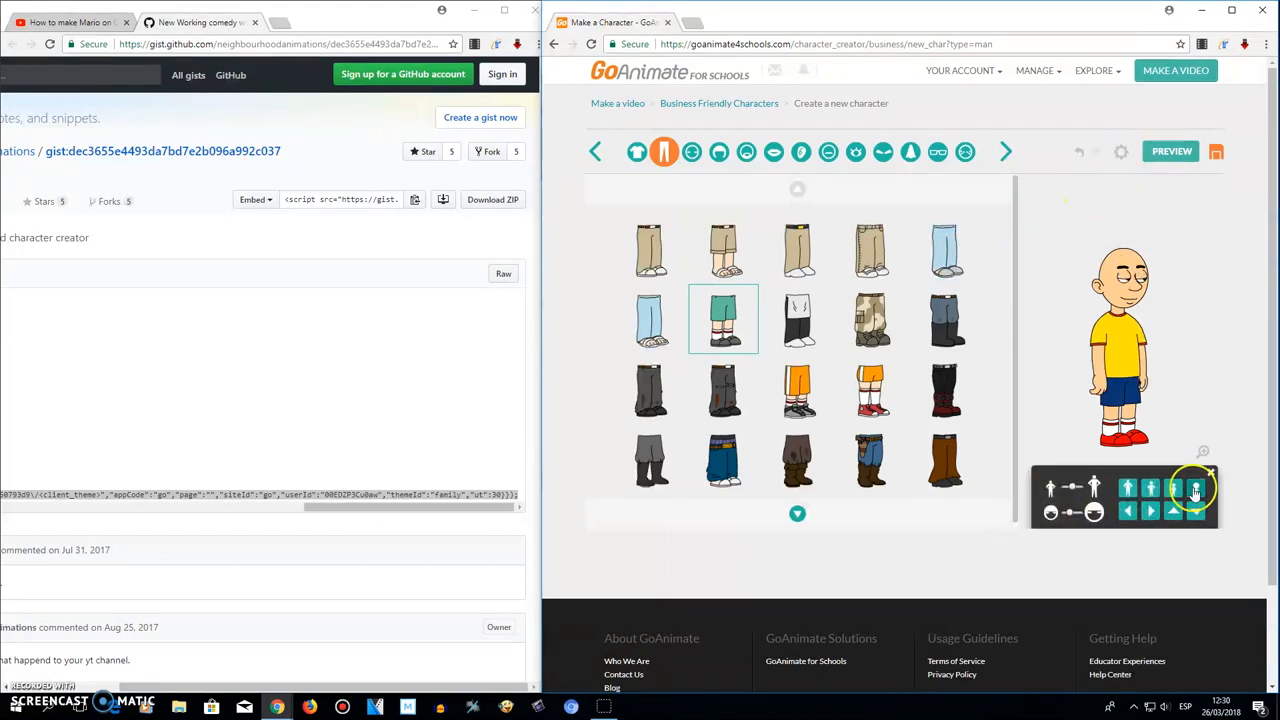
{"action": "left_click", "coordinate": [1196, 490]}
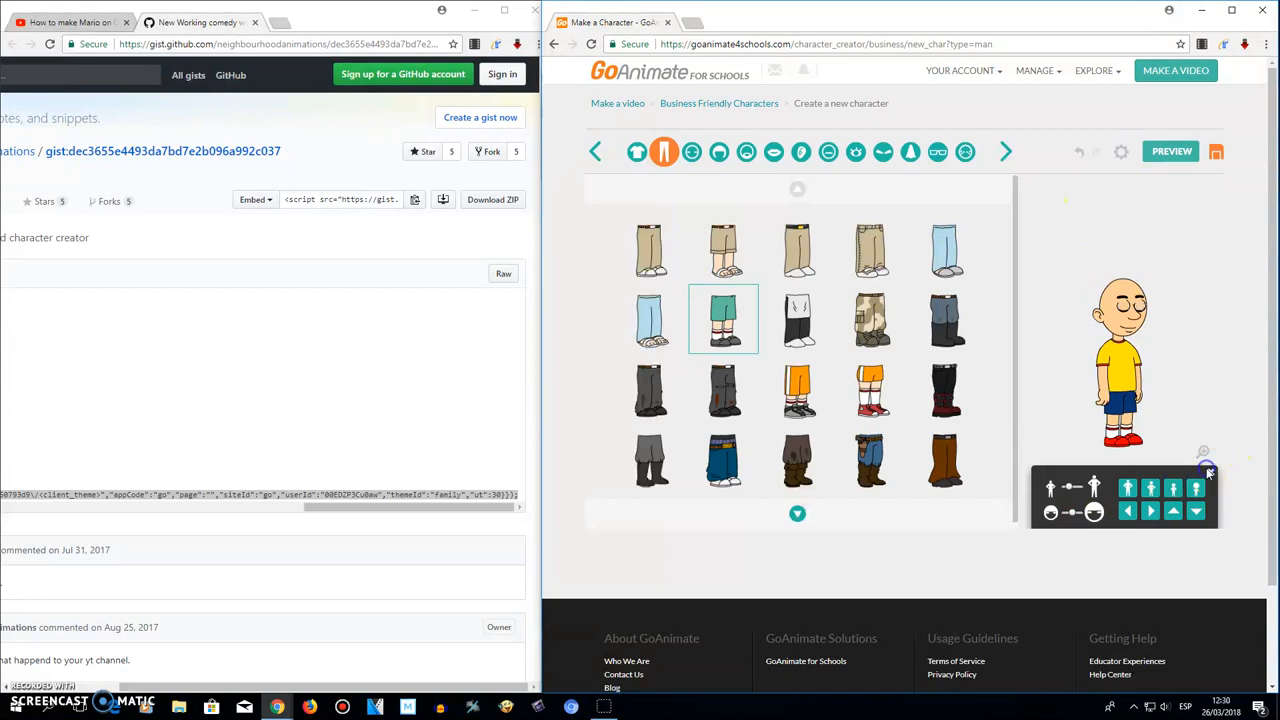